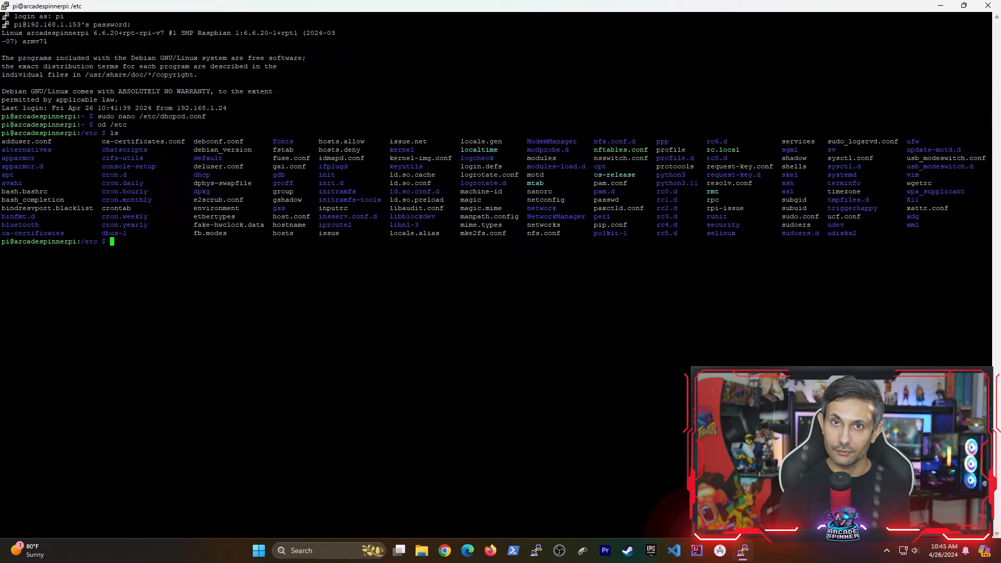
Step: Launch the network manager text interface with 'sudo nmtui' from the /etc prompt
text(sudo)
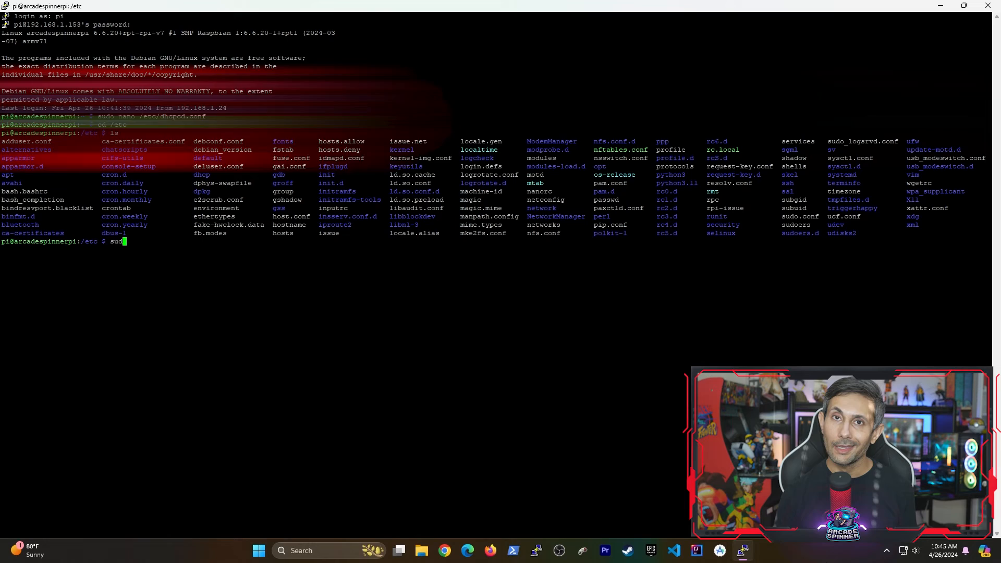
text(sudo nmtu)
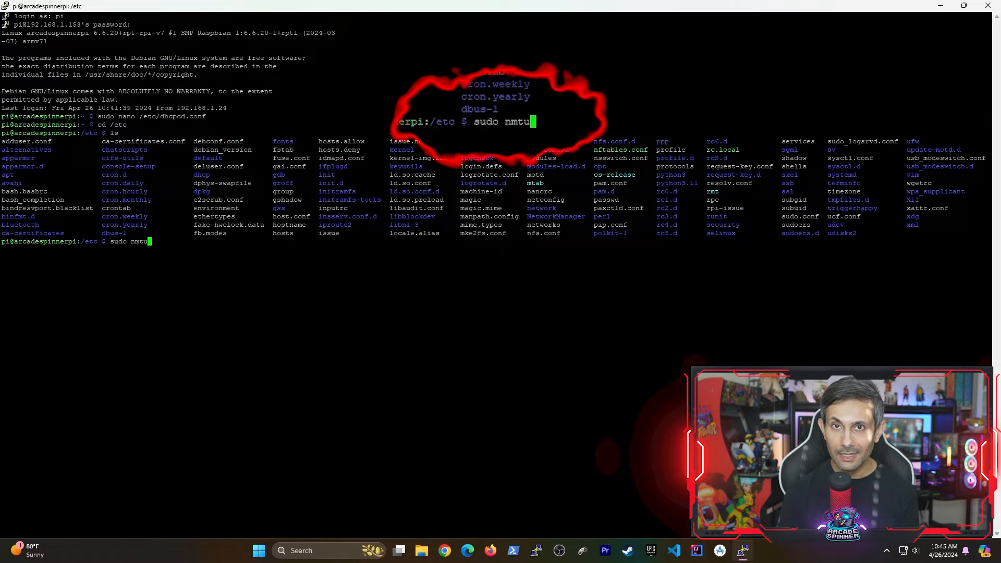
text(i)
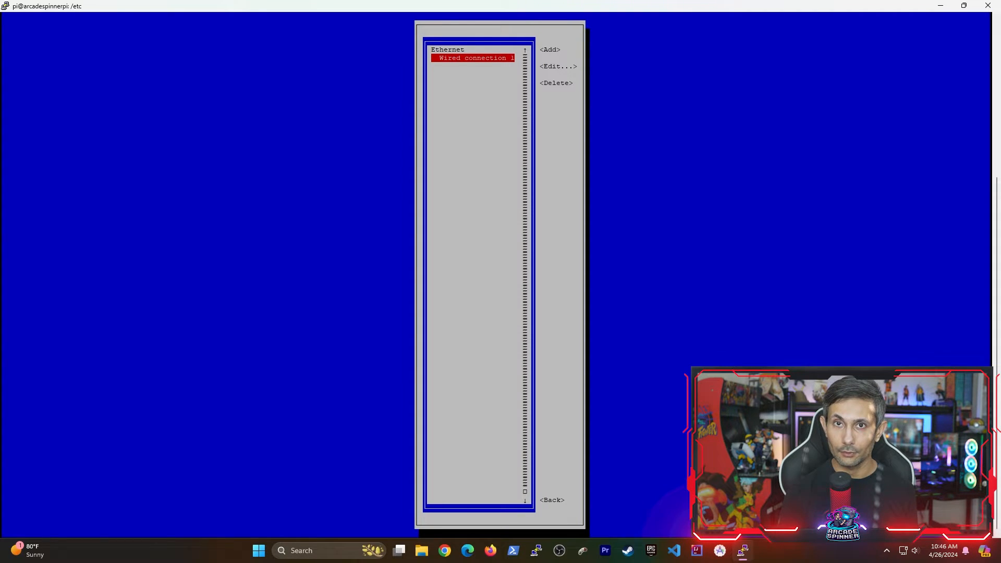
Step: Edit Wired connection 1, switch IPv4 configuration to Manual and show its settings
click(558, 65)
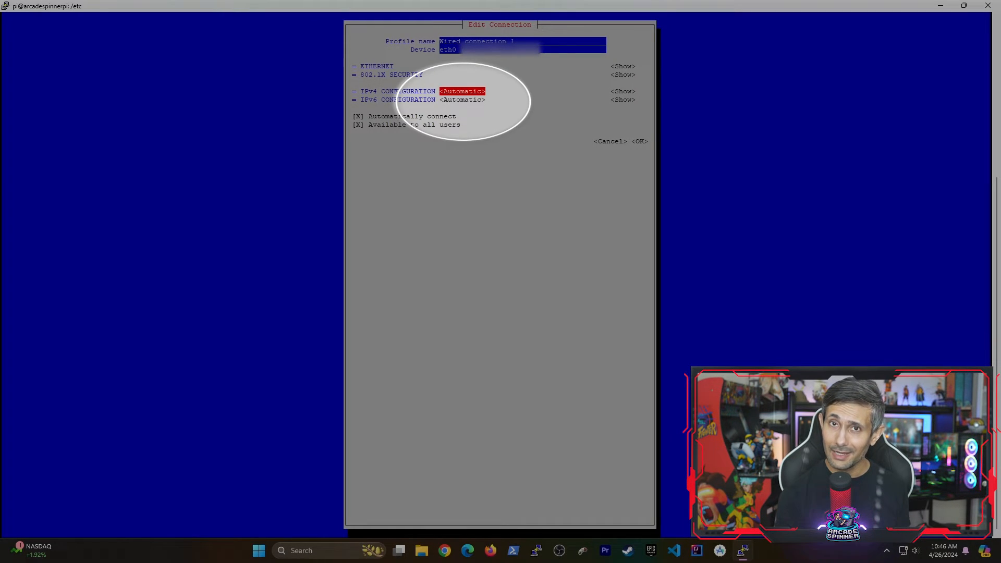
click(462, 90)
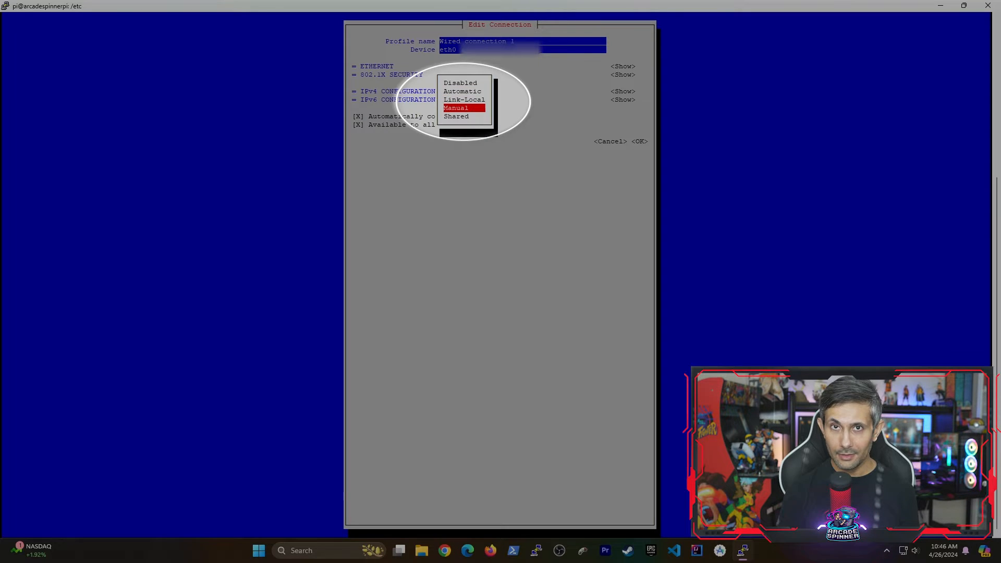
click(456, 108)
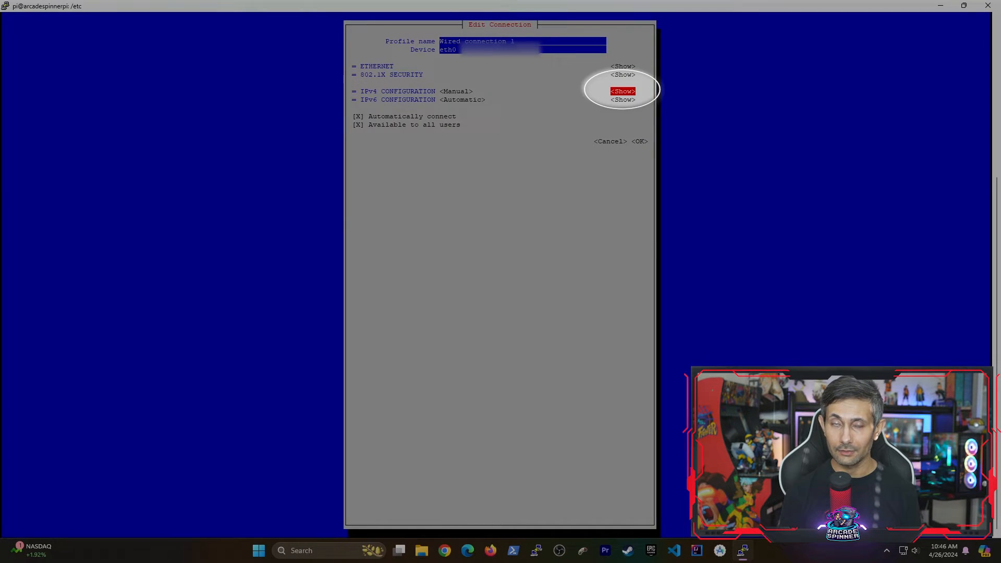
click(623, 91)
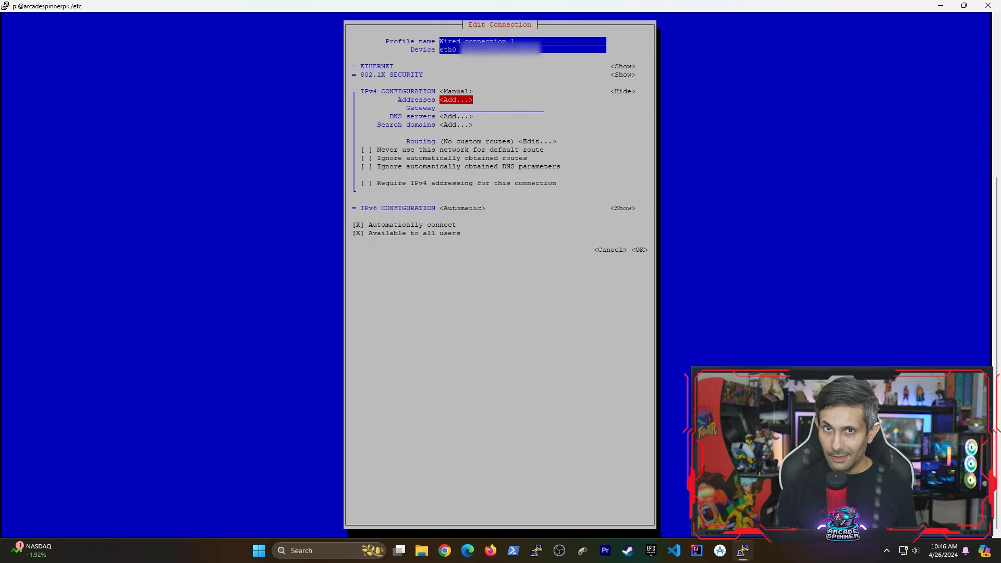
Step: Add static address 192.168.1.21/24 with gateway 192.168.1.154 and save the connection
click(456, 100)
text(192.168.1.21/24)
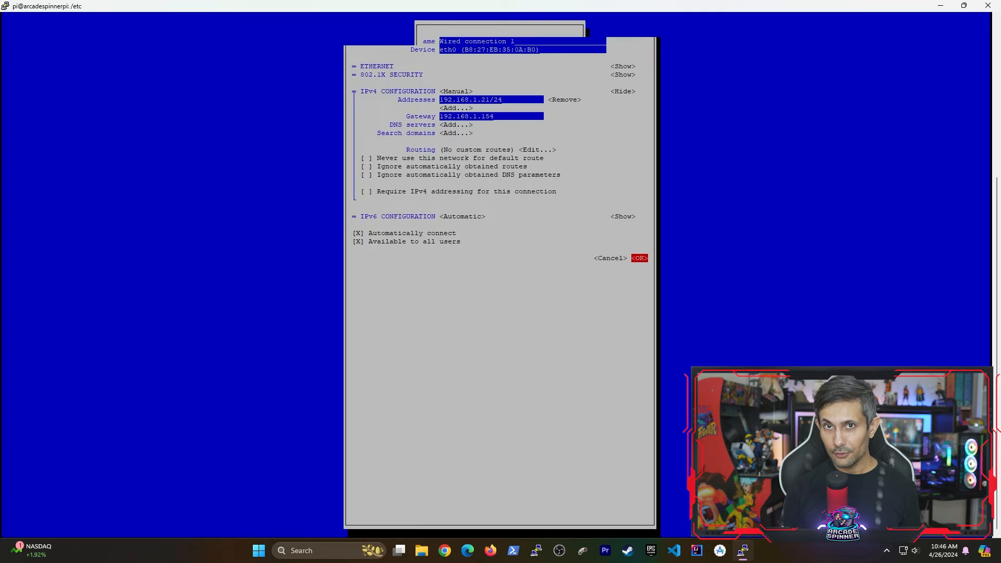
click(638, 258)
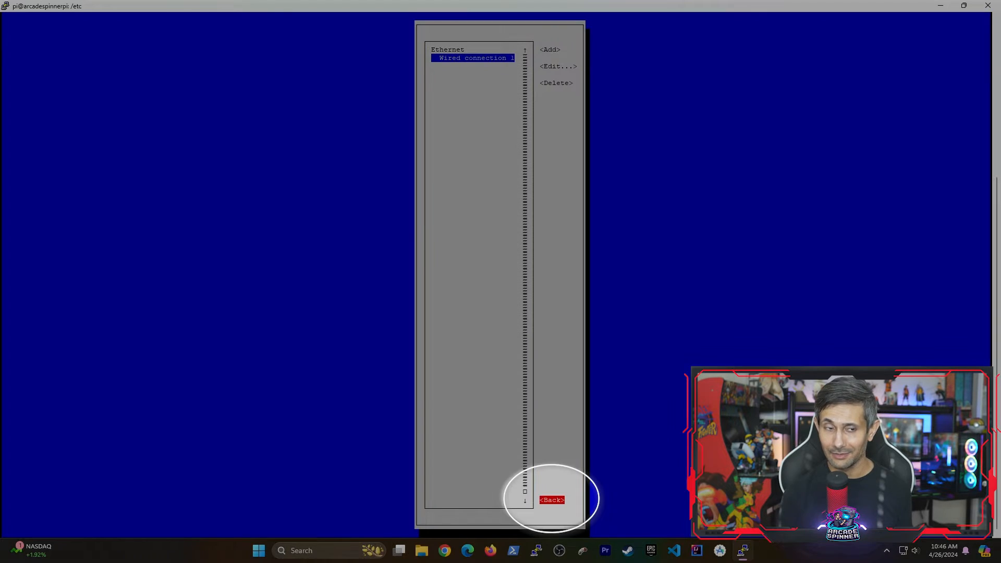
Step: Exit nmtui and reboot the Pi with 'sudo reboot'
click(552, 499)
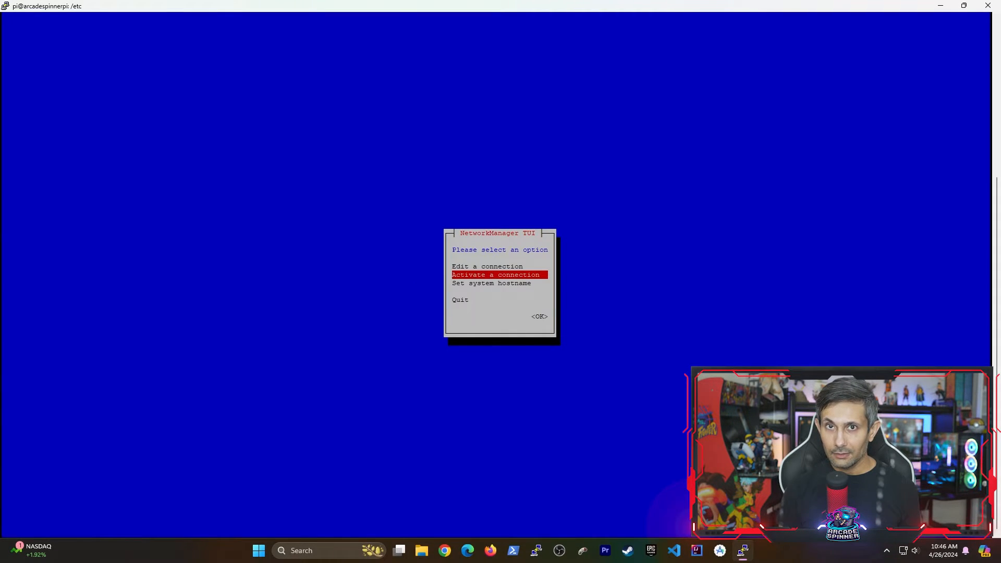
key(Escape)
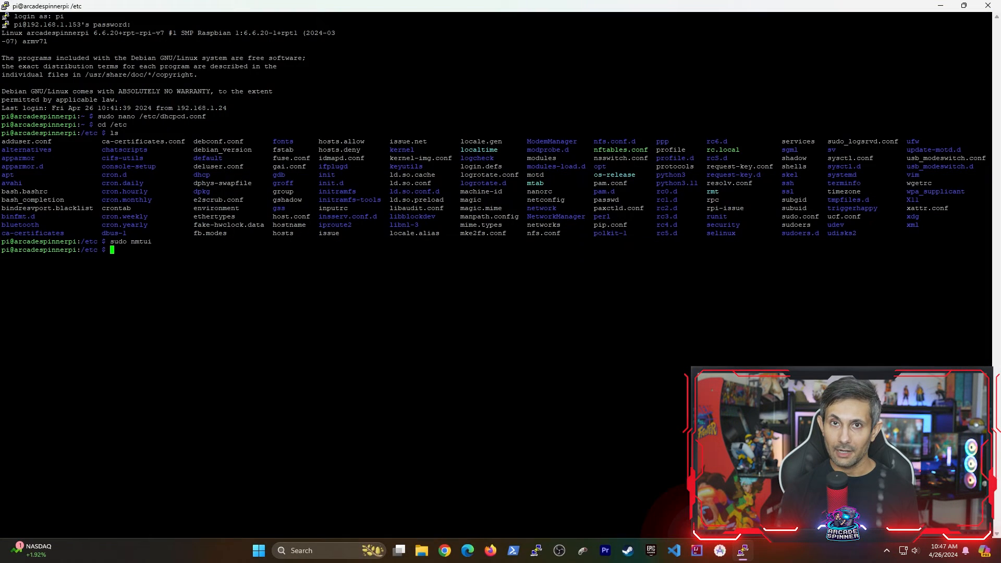
text(sudo reboot)
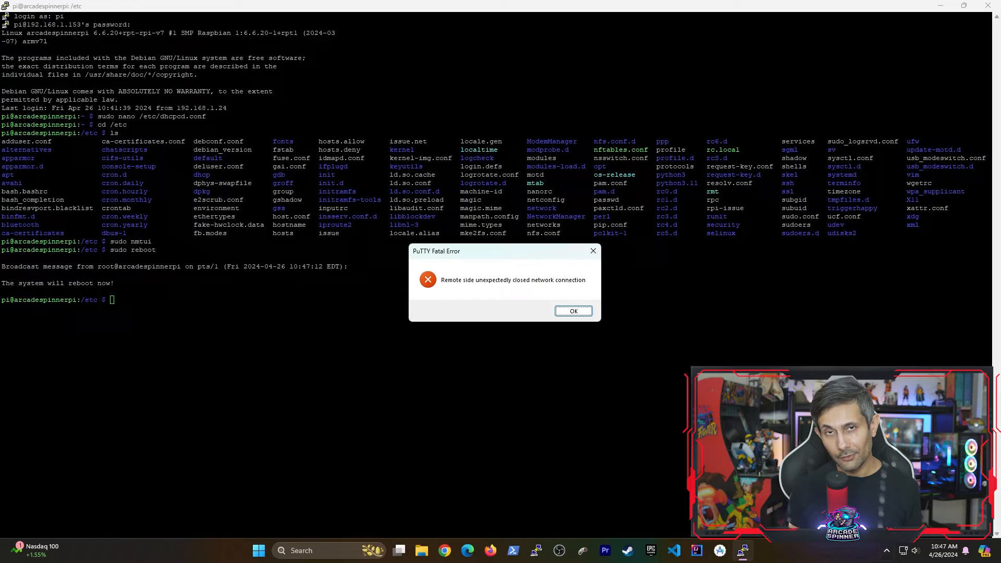
click(573, 311)
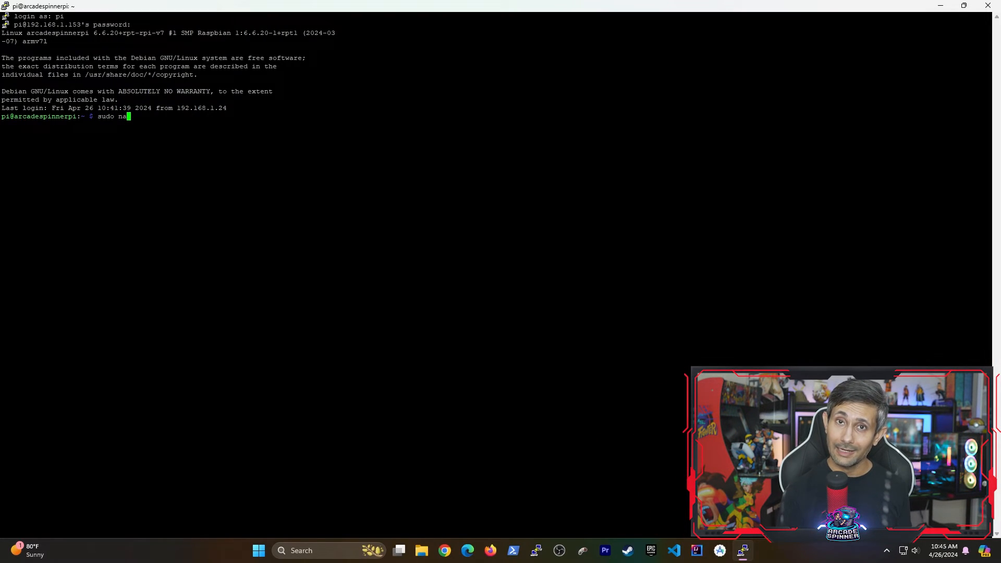
Step: Open /etc/dhcpcd.conf in nano, find it empty, and exit without saving
text(no /etc)
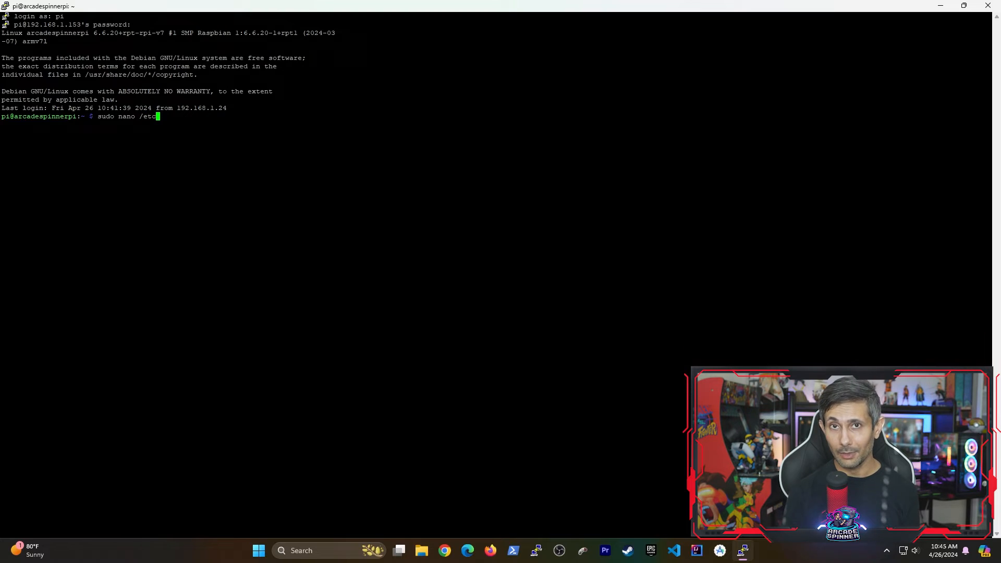
text(dhcpcd.)
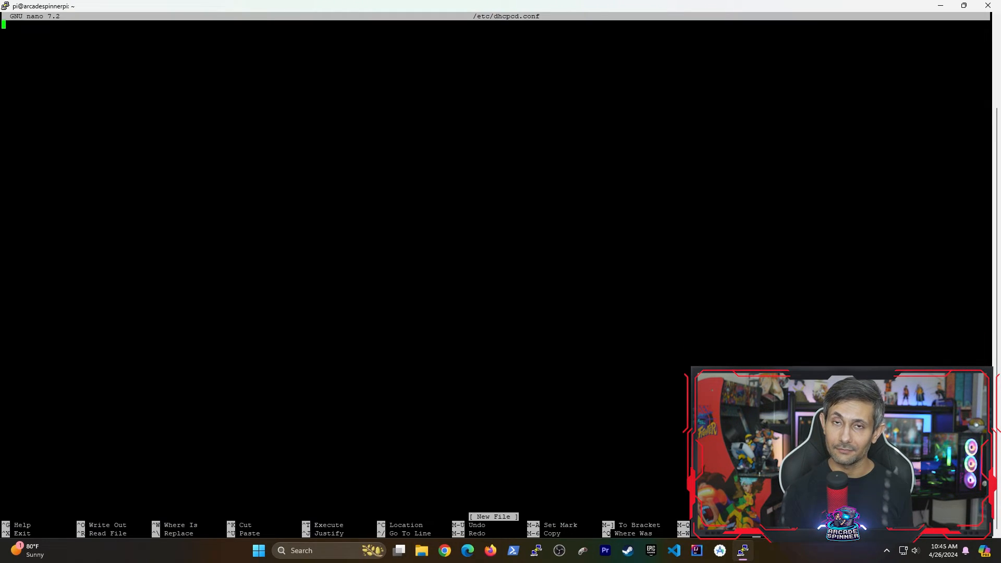
text(????)
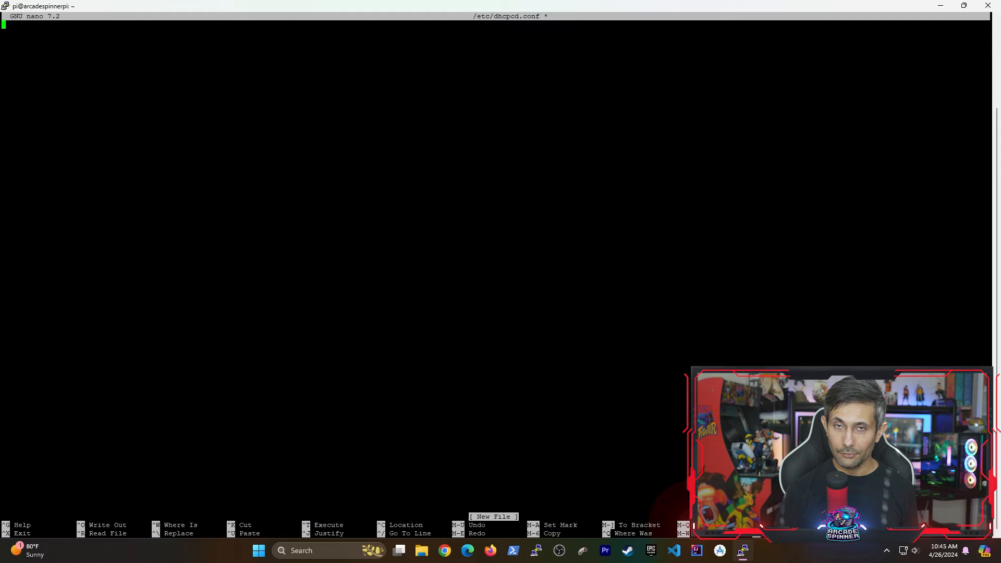
key(ctrl+x)
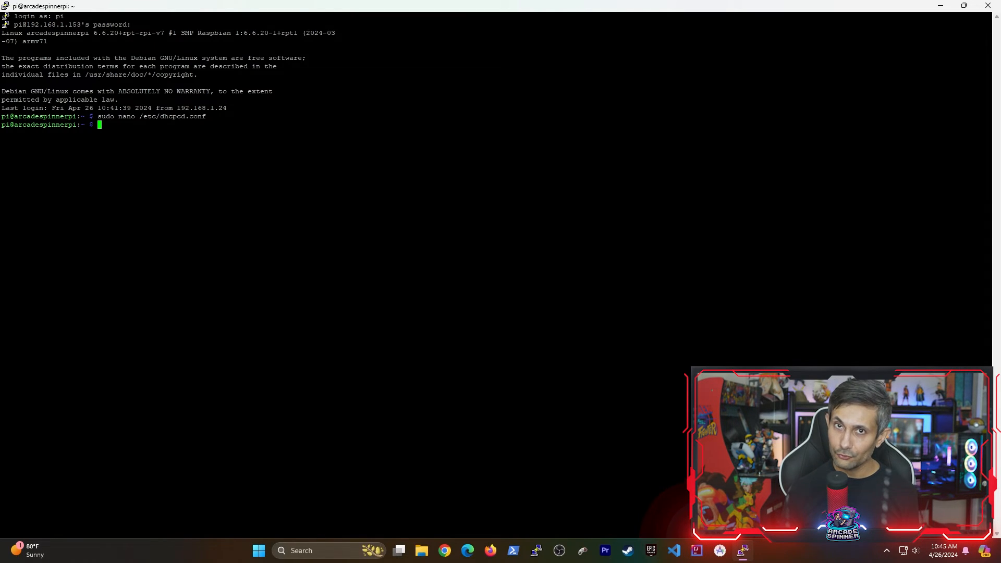
Step: List the /etc directory, then expand Configuration in the Raspberry Pi documentation sidebar
text(cd /etc)
text(ls)
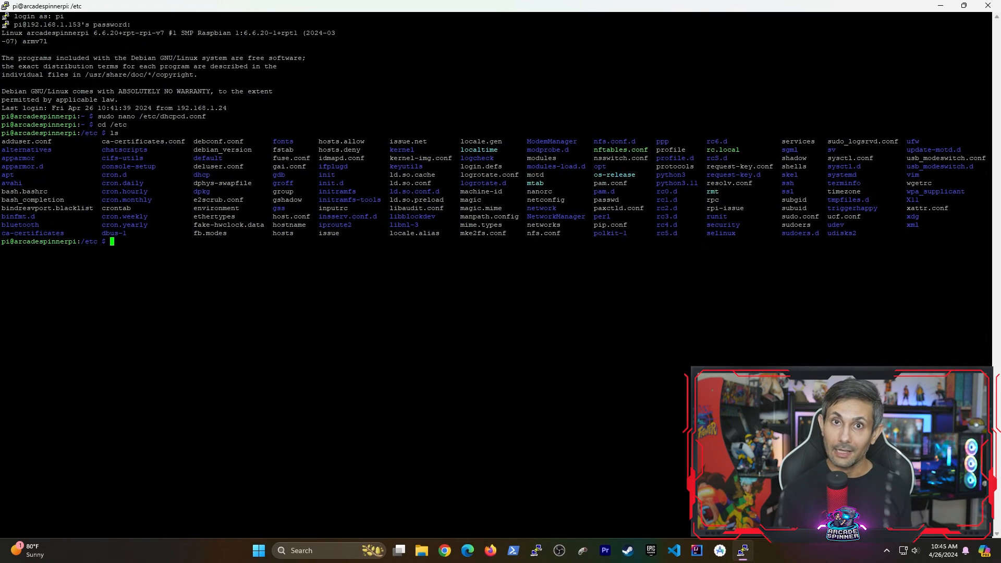
click(444, 551)
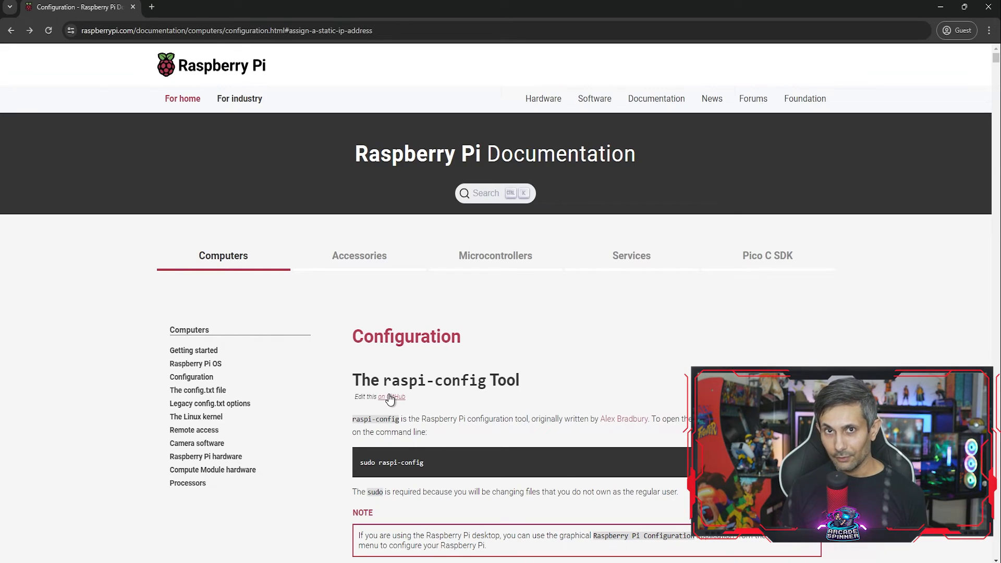
click(191, 376)
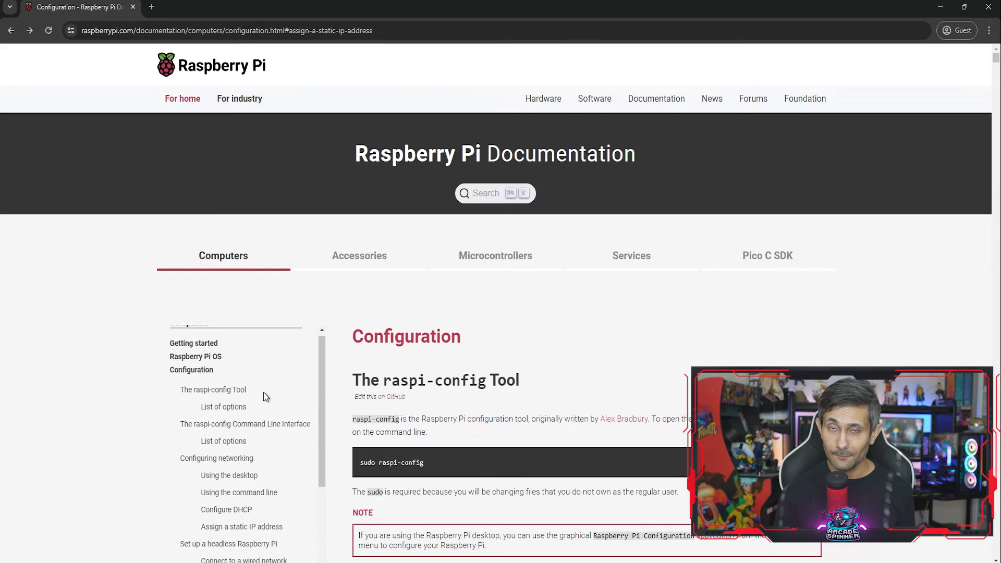